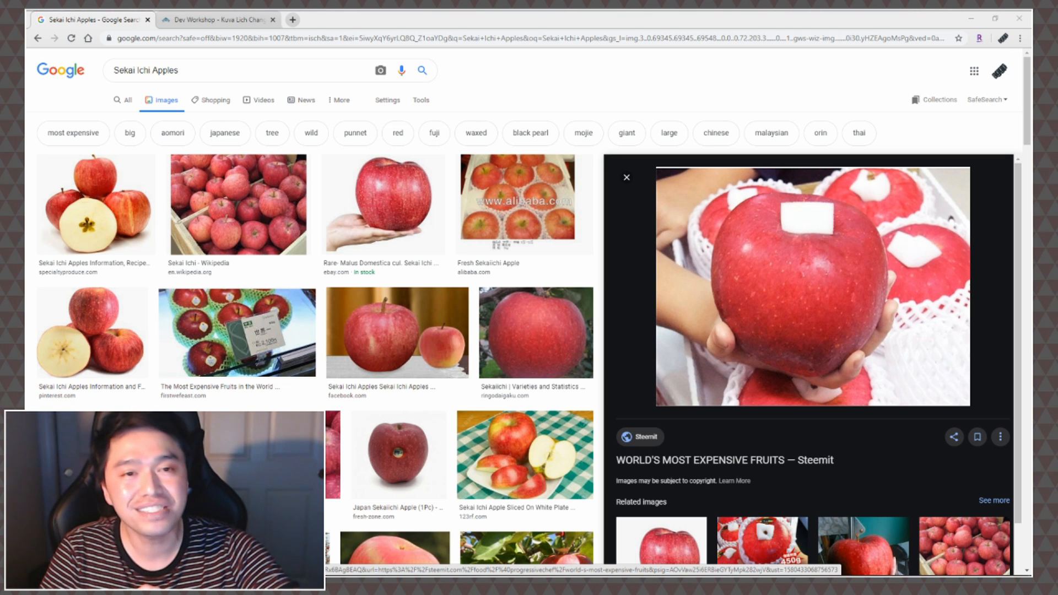
- Switch from the apple image results to the 'Dev Workshop - Kuva Lich Changes' tab
{"action": "left_click", "coordinate": [220, 20]}
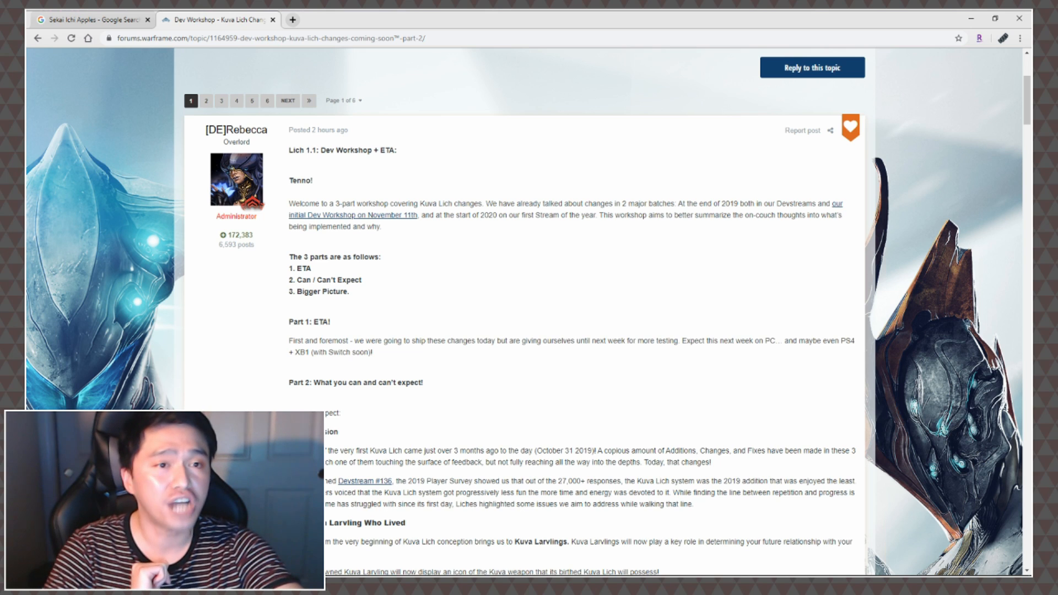
{"action": "scroll", "scroll_direction": "up", "scroll_amount": 3}
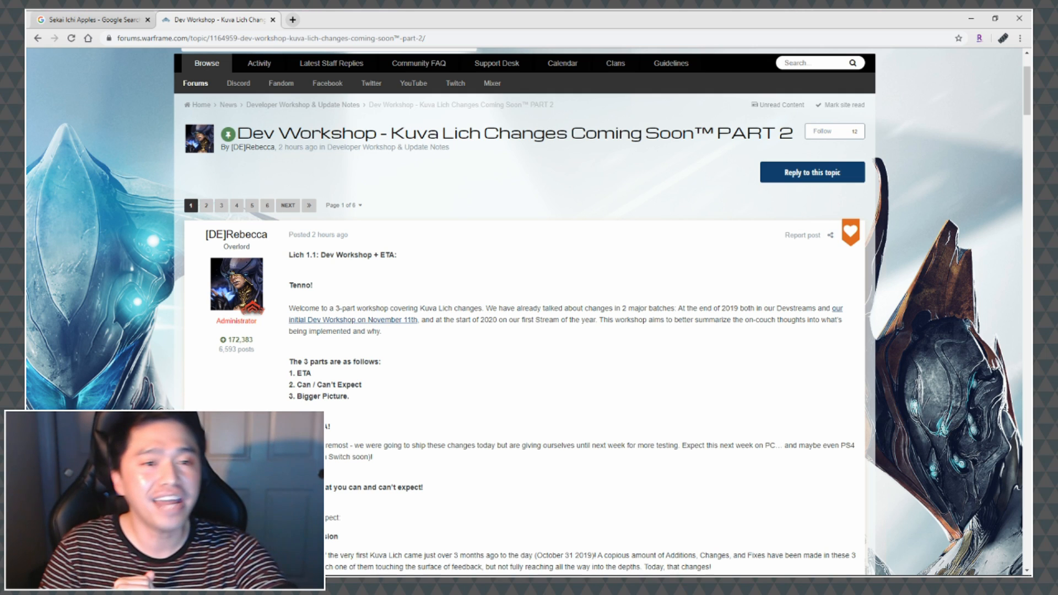
{"action": "scroll", "scroll_direction": "down", "scroll_amount": 3}
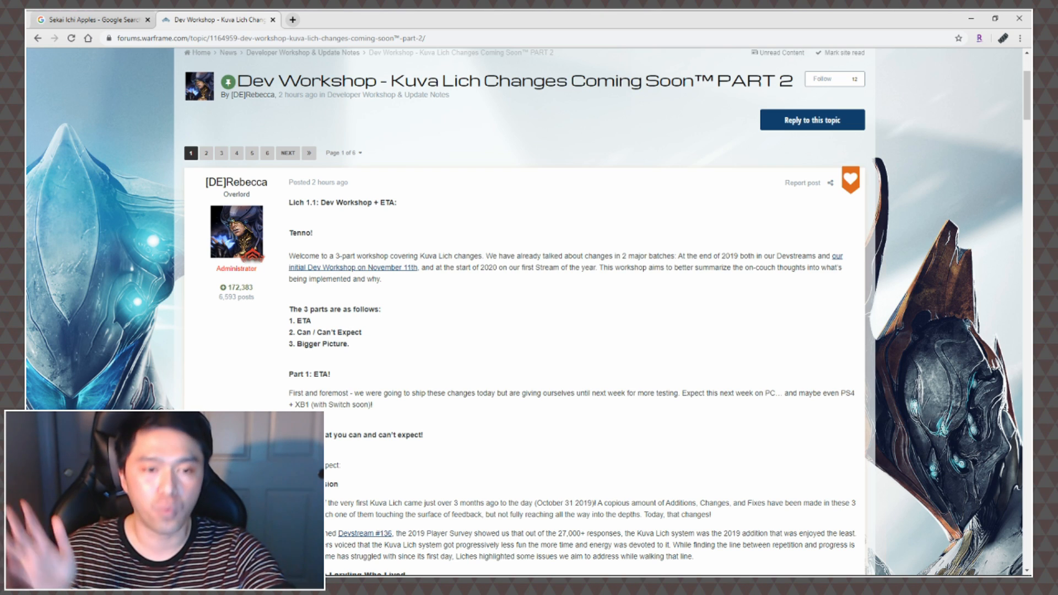
{"action": "scroll", "scroll_direction": "down", "scroll_amount": 3}
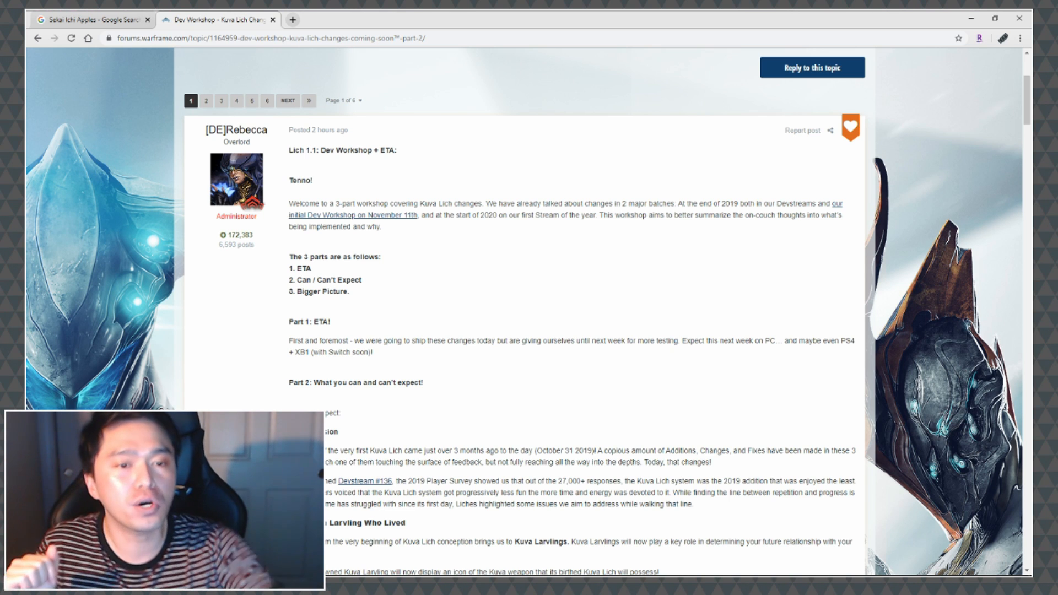
{"action": "scroll", "scroll_direction": "down", "scroll_amount": 3}
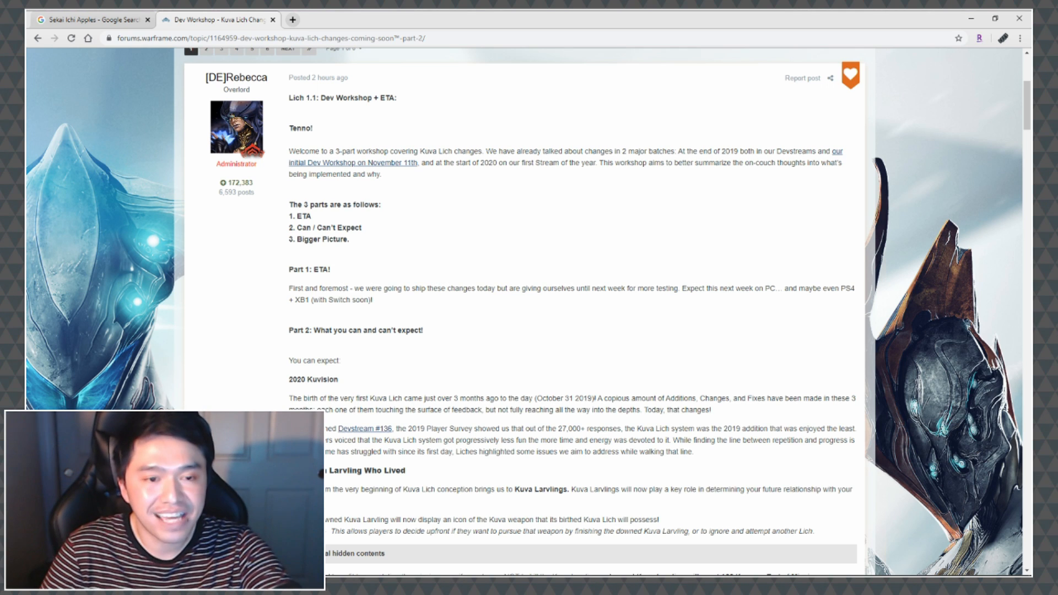
{"action": "scroll", "scroll_direction": "down", "scroll_amount": 3}
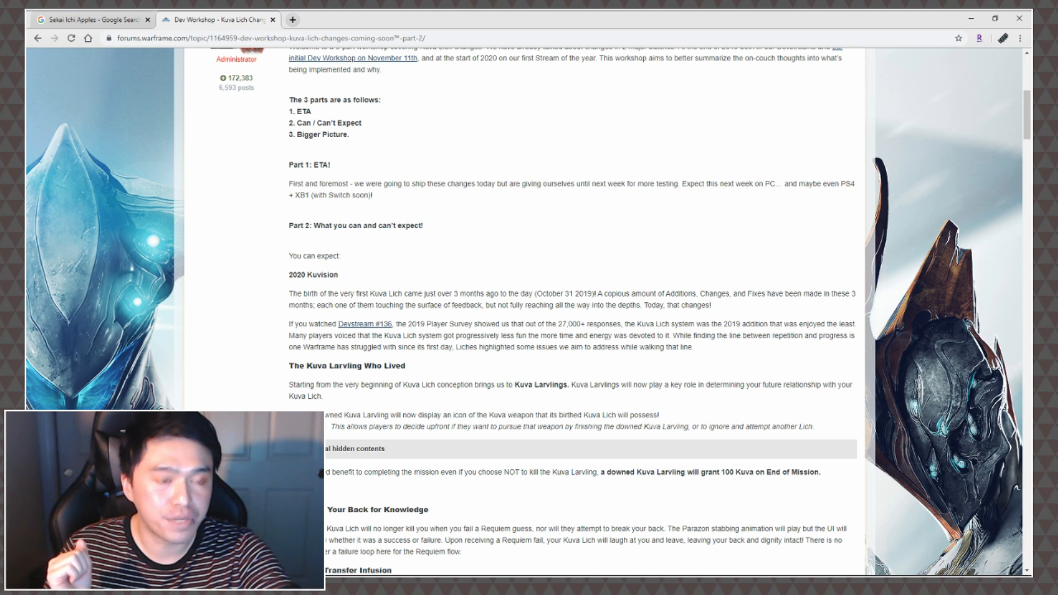
{"action": "scroll", "scroll_direction": "down", "scroll_amount": 3}
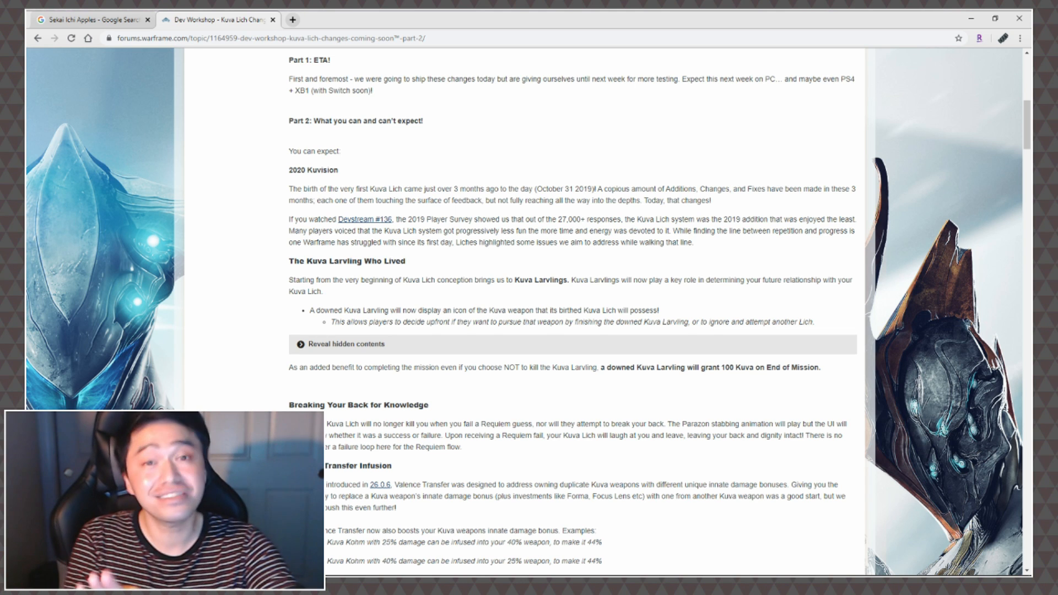
- Reveal the hidden dev build screenshot under the Kuva Larvling section and scroll to it
{"action": "left_click", "coordinate": [345, 344]}
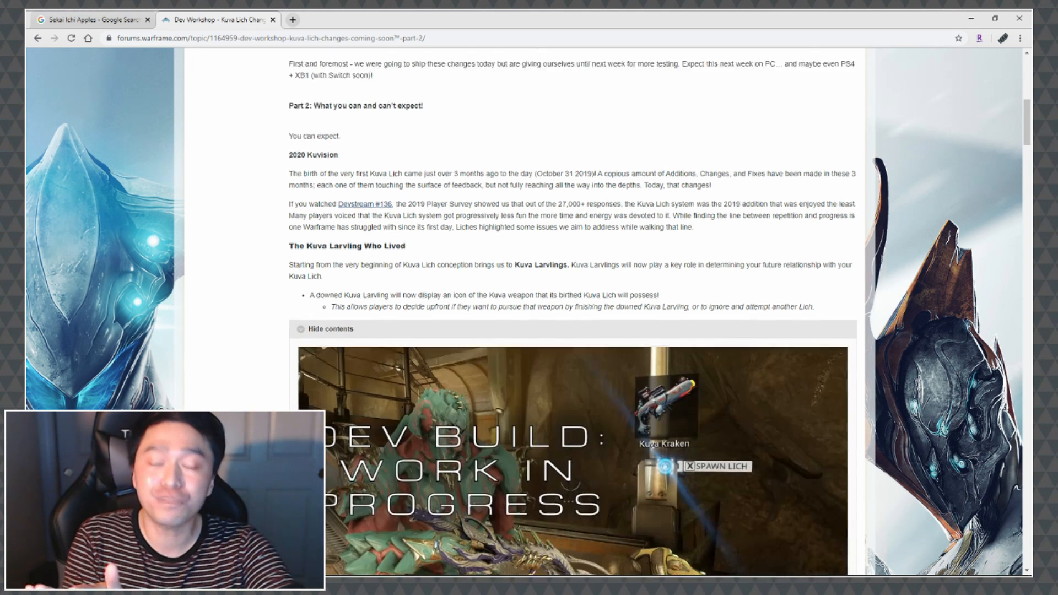
{"action": "scroll", "scroll_direction": "down", "scroll_amount": 3}
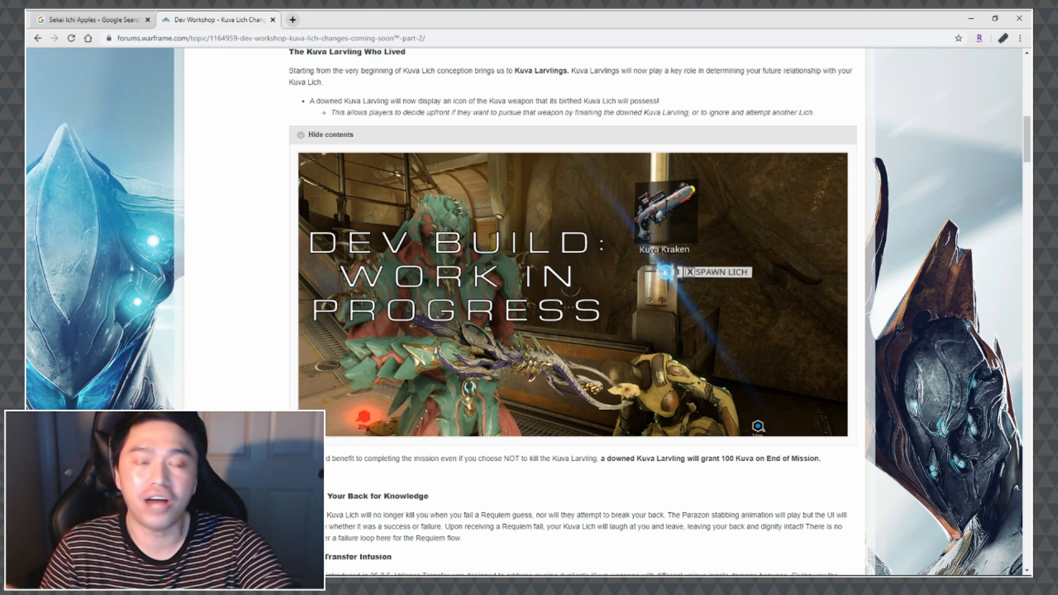
{"action": "scroll", "scroll_direction": "down", "scroll_amount": 3}
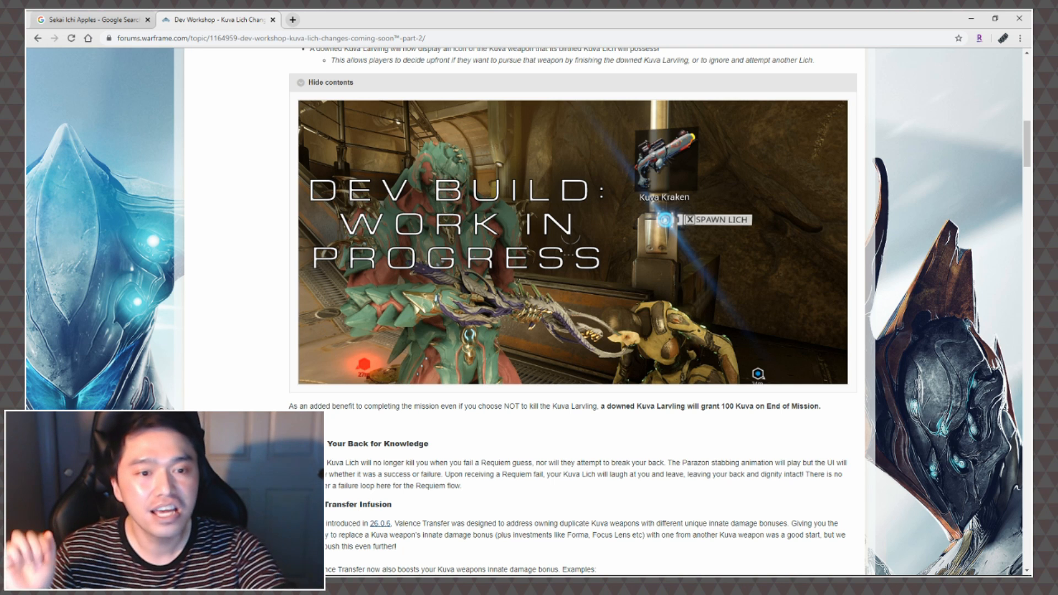
- Read down through Breaking Your Back for Knowledge and Valence Transfer Infusion sections
{"action": "scroll", "scroll_direction": "down", "scroll_amount": 3}
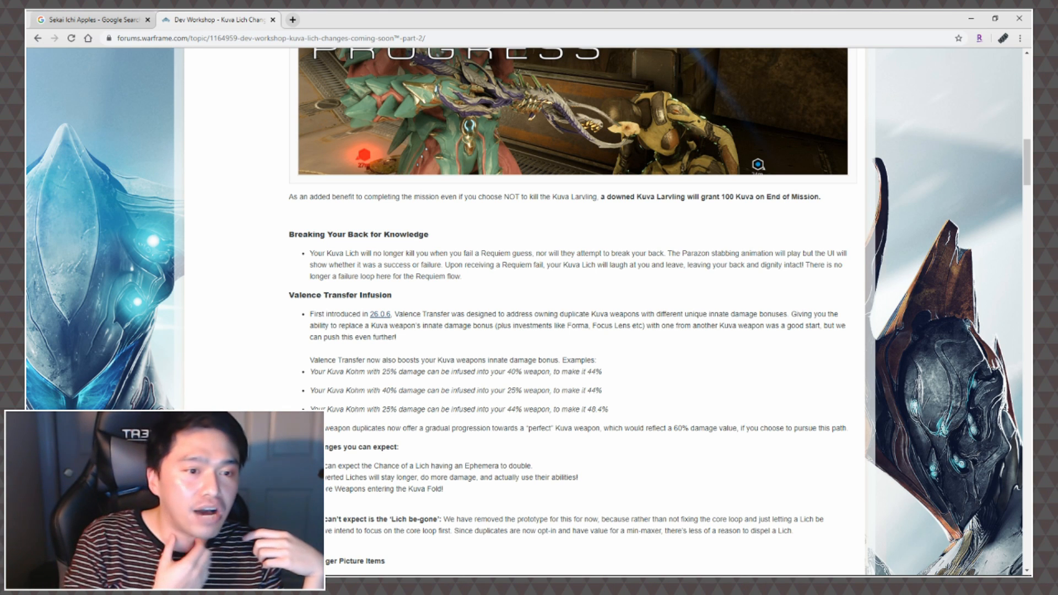
{"action": "scroll", "scroll_direction": "down", "scroll_amount": 3}
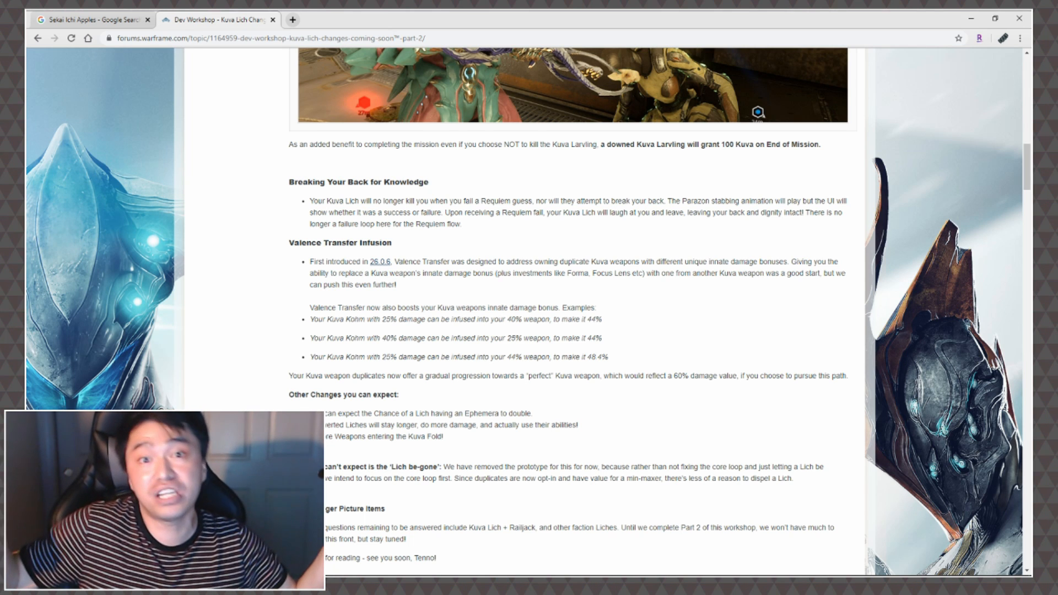
- Scroll to the post's closing 'see you soon, Tenno' line below Bigger Picture Items
{"action": "scroll", "scroll_direction": "down", "scroll_amount": 3}
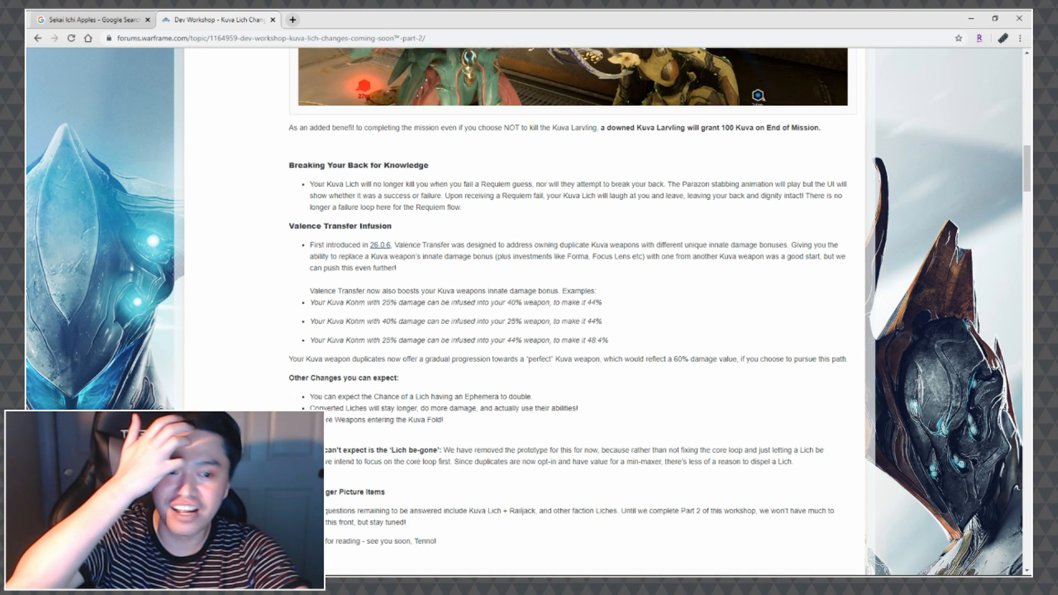
- Scroll back to the dev build Kuva Larvling screenshot above Breaking Your Back
{"action": "scroll", "scroll_direction": "down", "scroll_amount": 3}
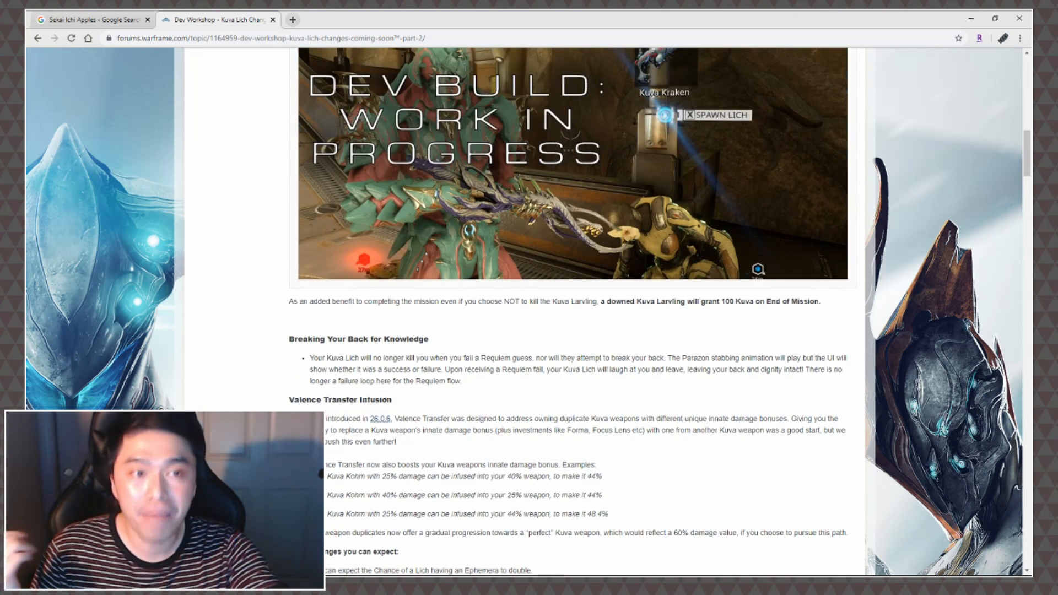
{"action": "scroll", "scroll_direction": "up", "scroll_amount": 3}
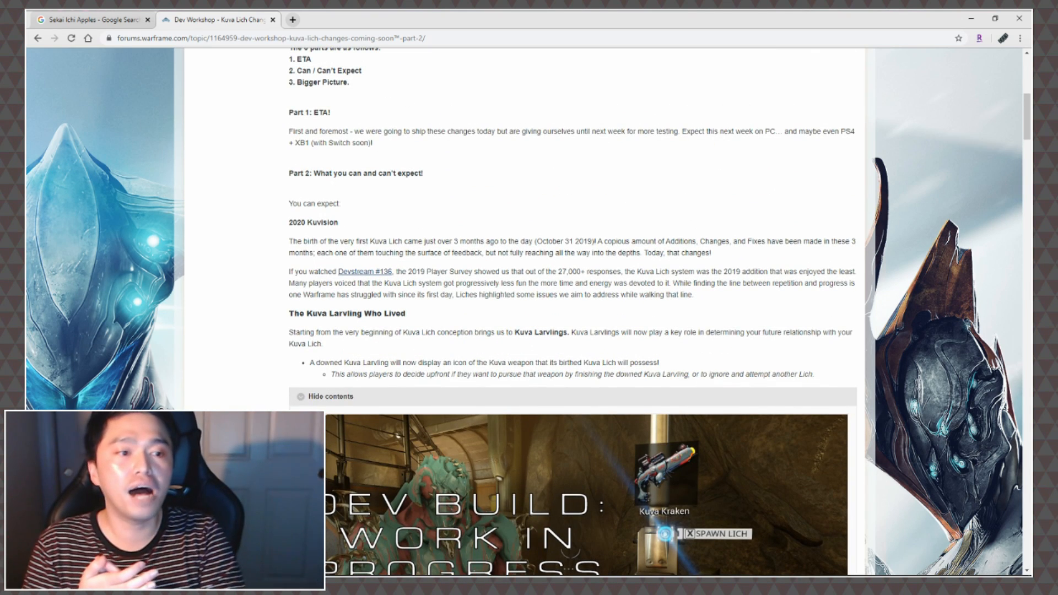
{"action": "scroll", "scroll_direction": "down", "scroll_amount": 3}
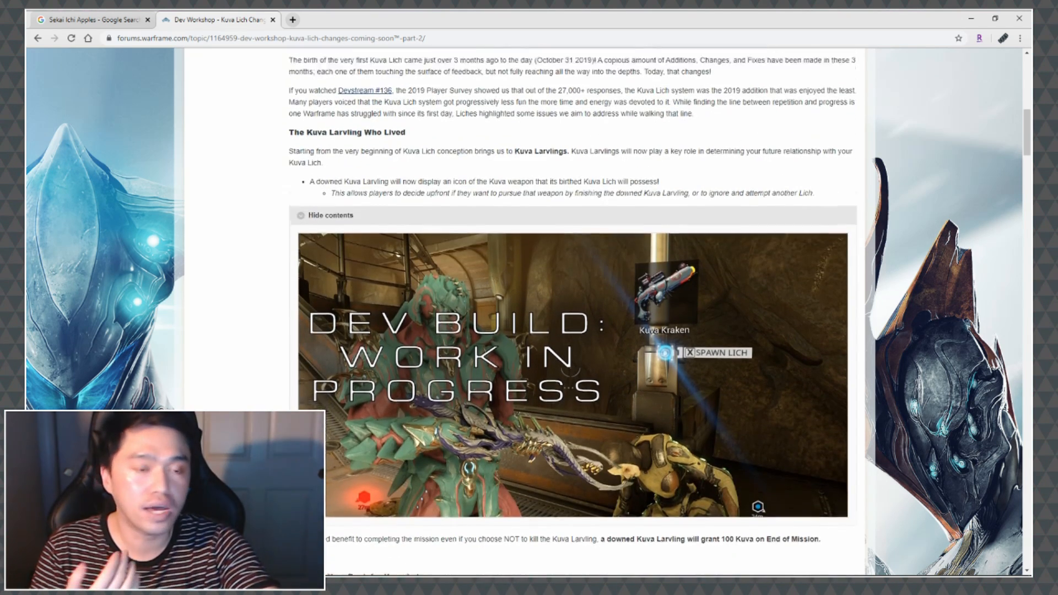
{"action": "scroll", "scroll_direction": "down", "scroll_amount": 3}
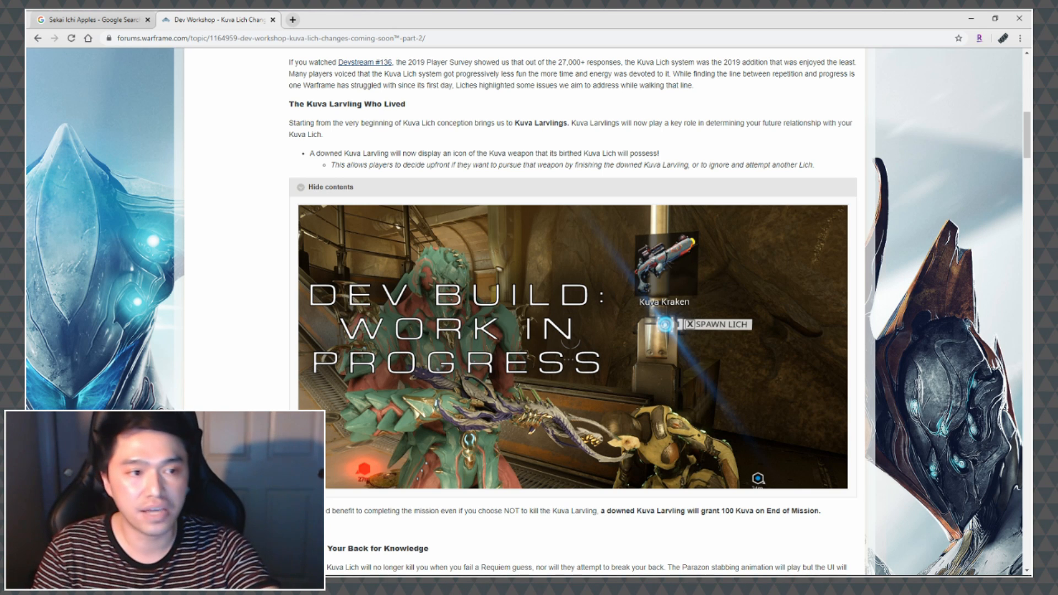
{"action": "scroll", "scroll_direction": "down", "scroll_amount": 3}
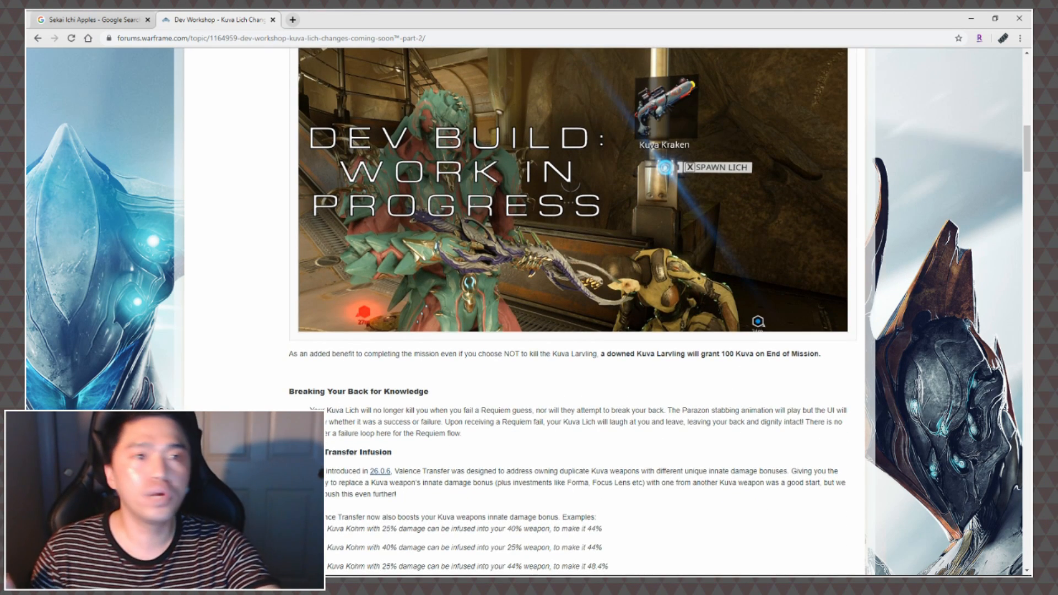